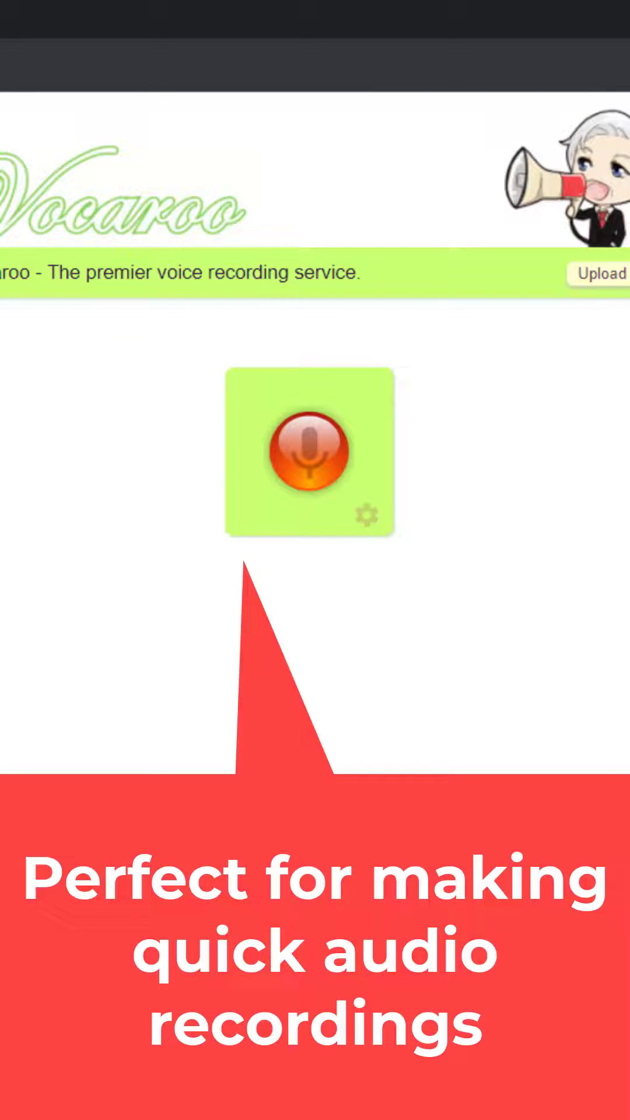
- Record a short voice clip with the microphone button, then stop recording
{"action": "left_click", "coordinate": [309, 452]}
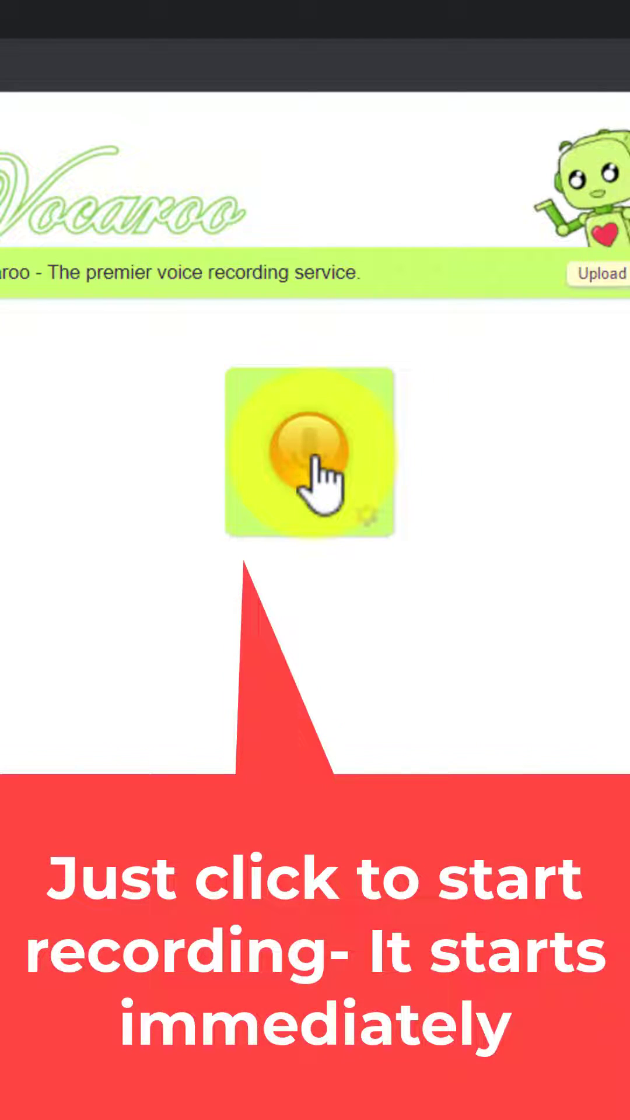
{"action": "left_click", "coordinate": [308, 452]}
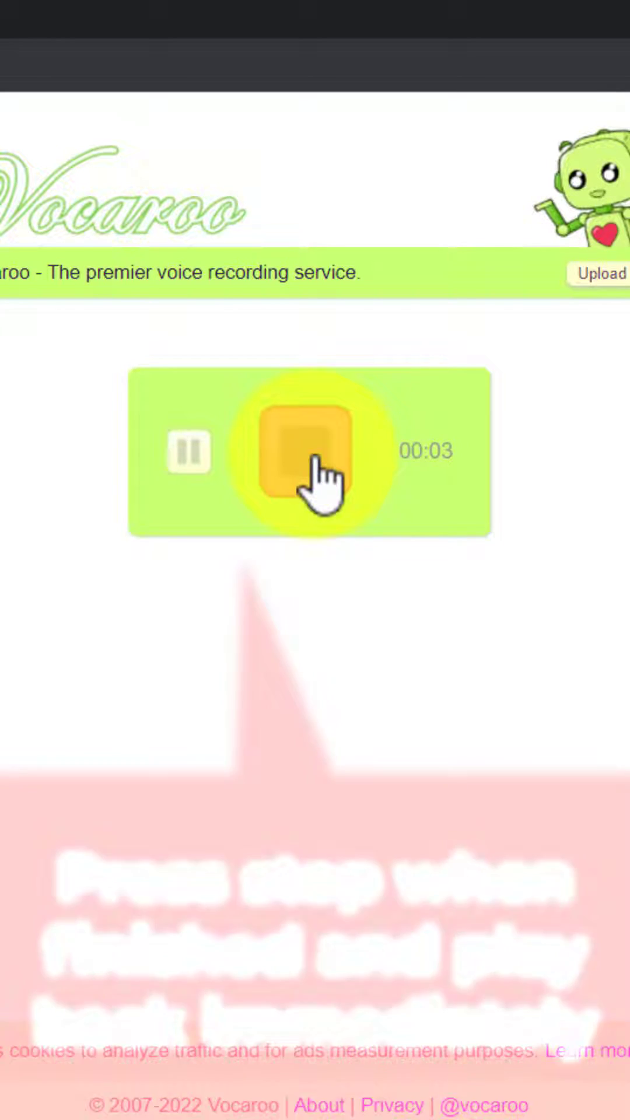
{"action": "left_click", "coordinate": [303, 449]}
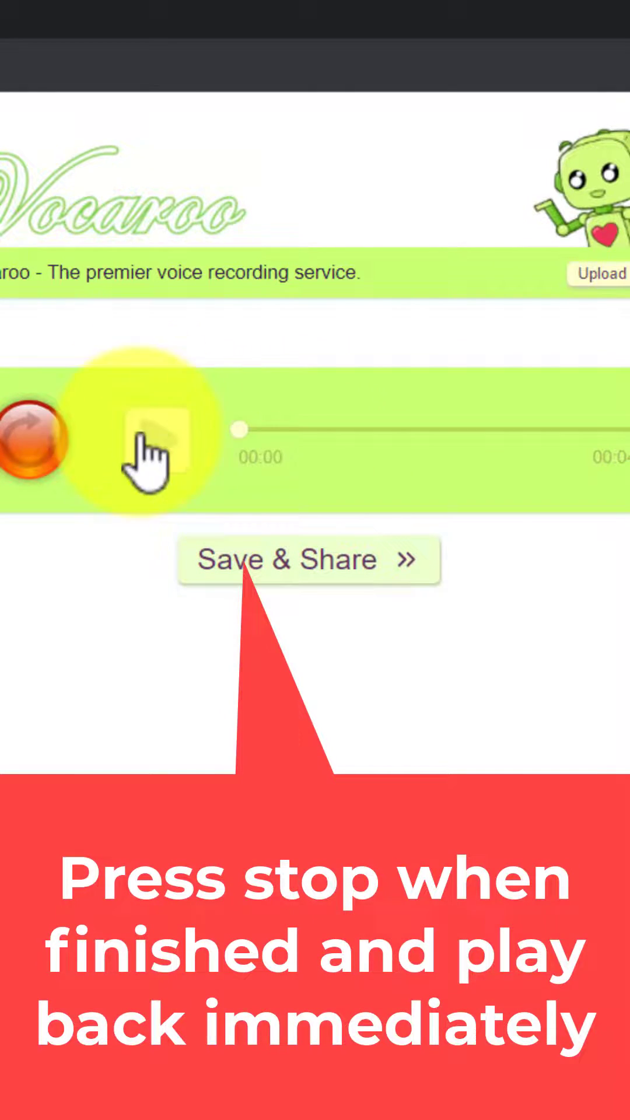
- Play the roughly four-second clip through to the end in the player
{"action": "left_click", "coordinate": [161, 442]}
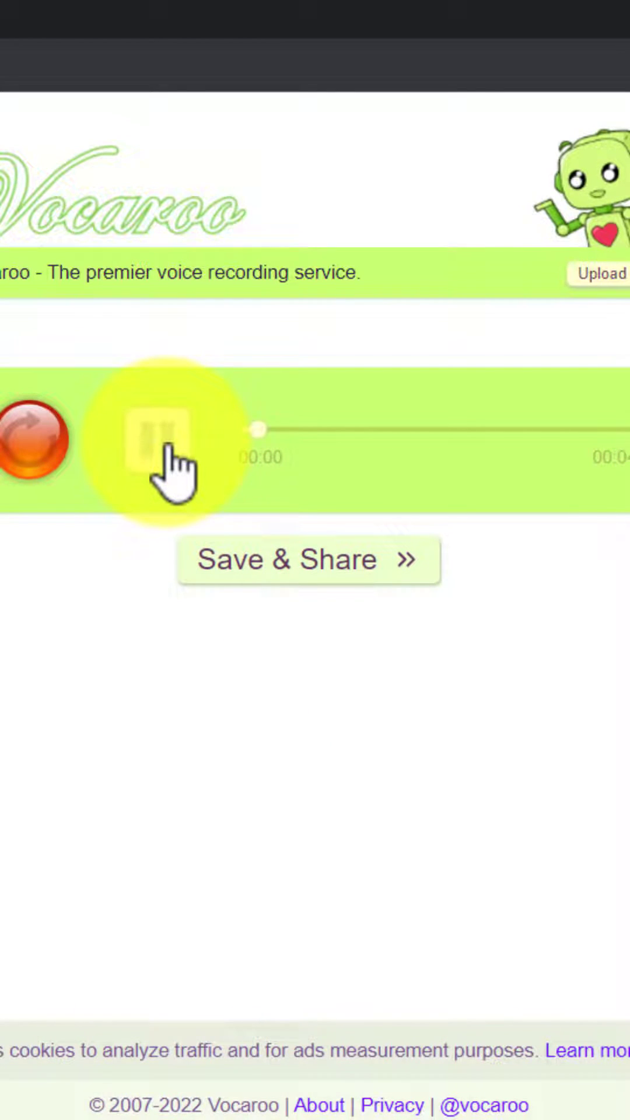
{"action": "left_click", "coordinate": [147, 457]}
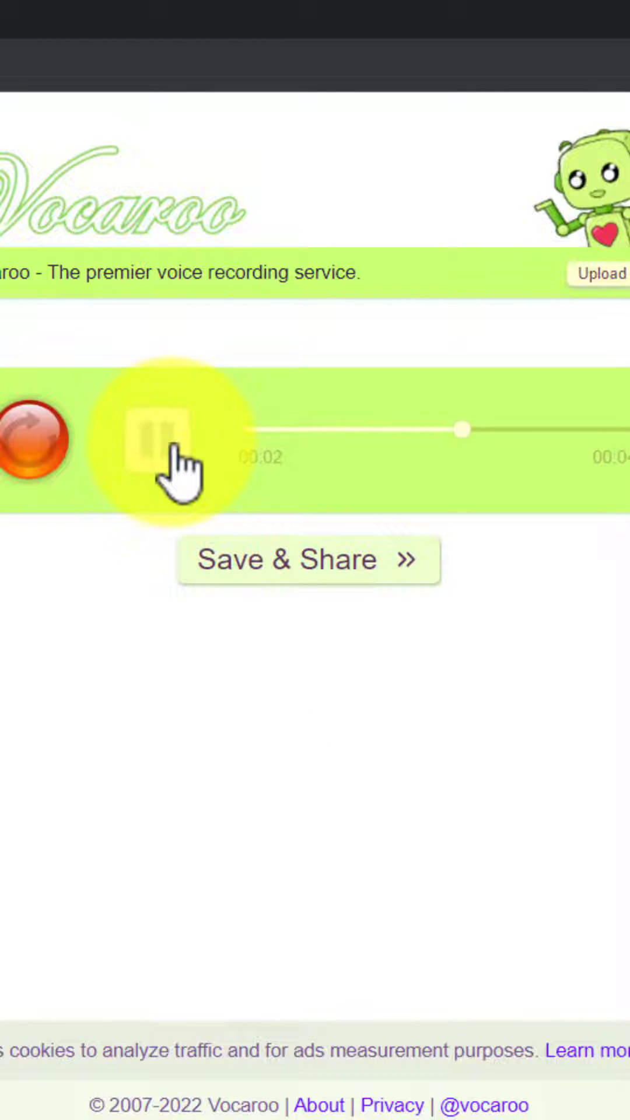
{"action": "left_click", "coordinate": [156, 439]}
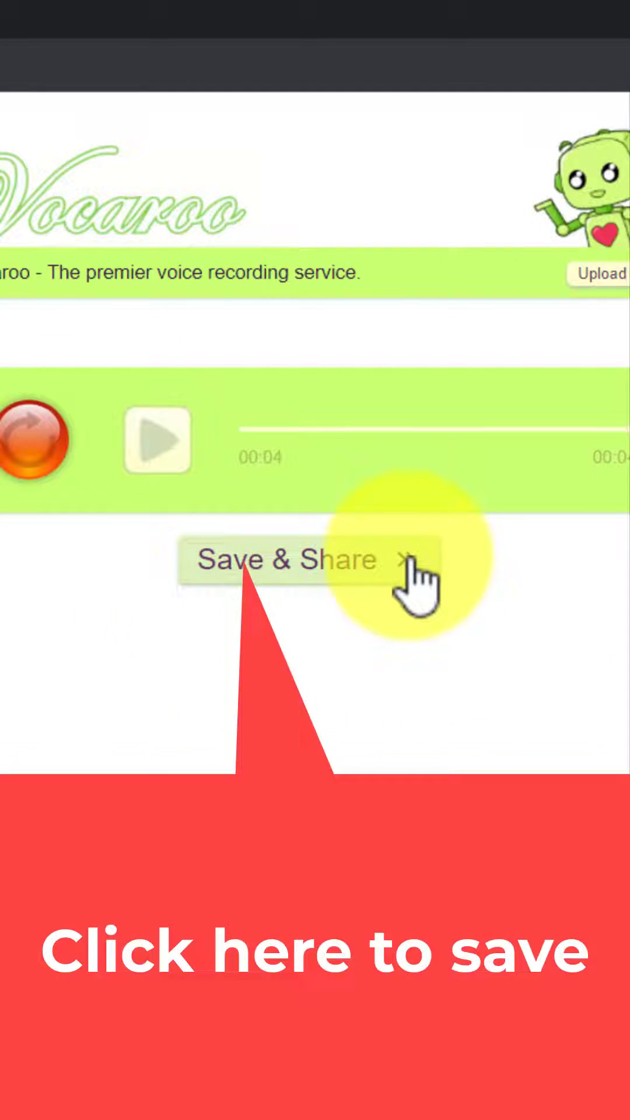
- Save the clip with Save & Share and copy its voca.ro link
{"action": "left_click", "coordinate": [286, 559]}
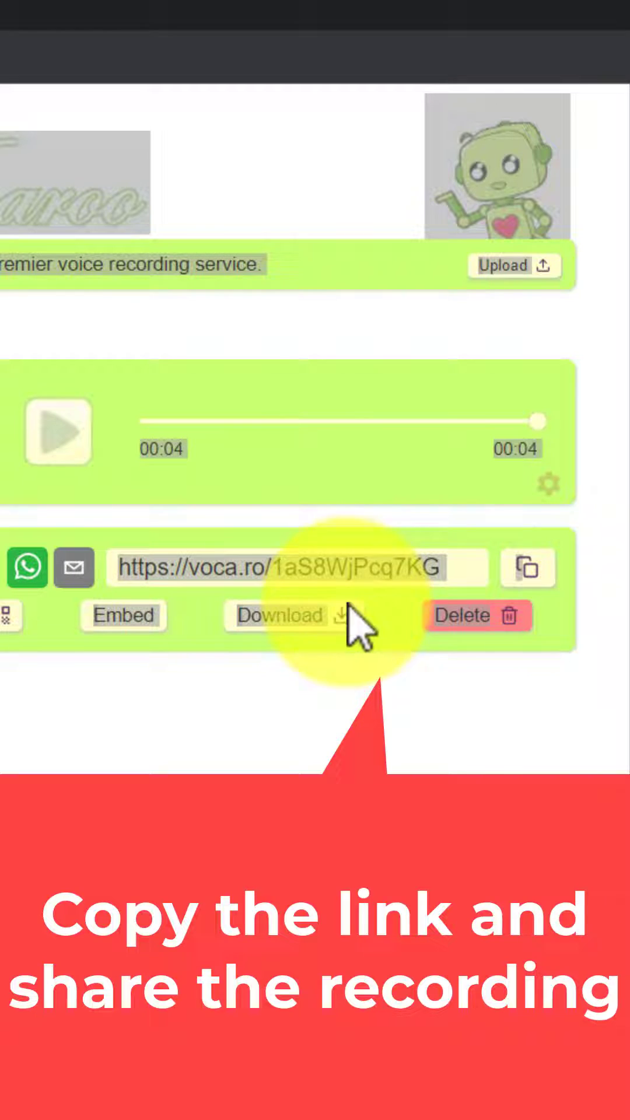
{"action": "left_click", "coordinate": [527, 566]}
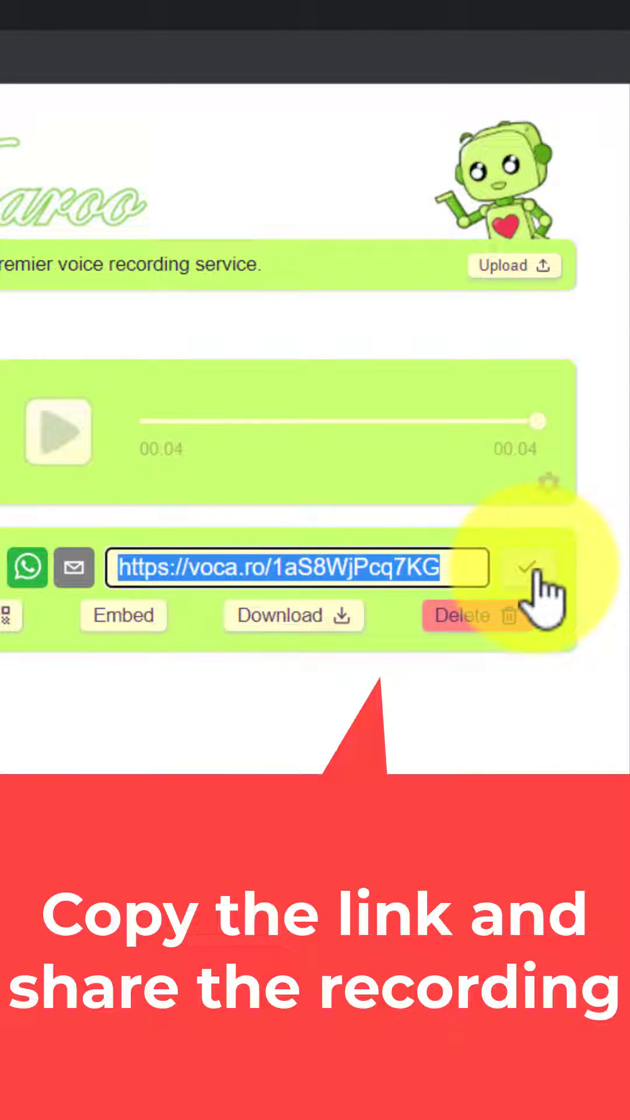